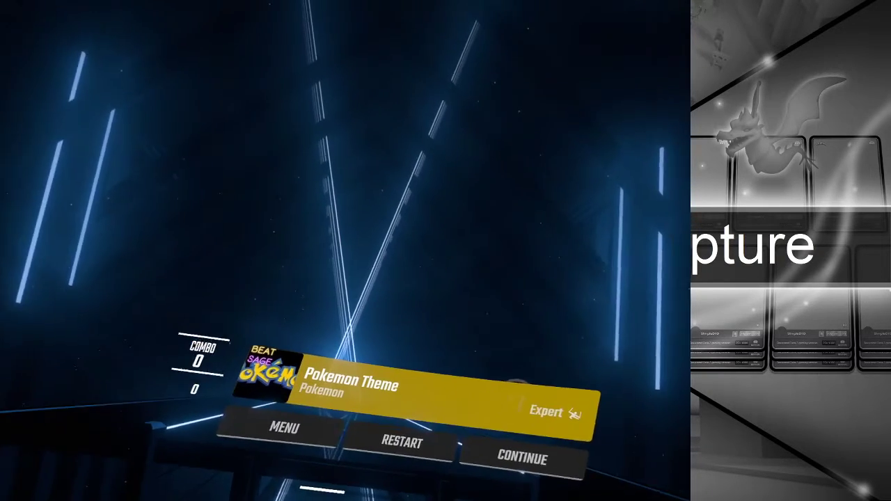
Continue the paused run and play Pokemon Theme through on Expert
click(521, 460)
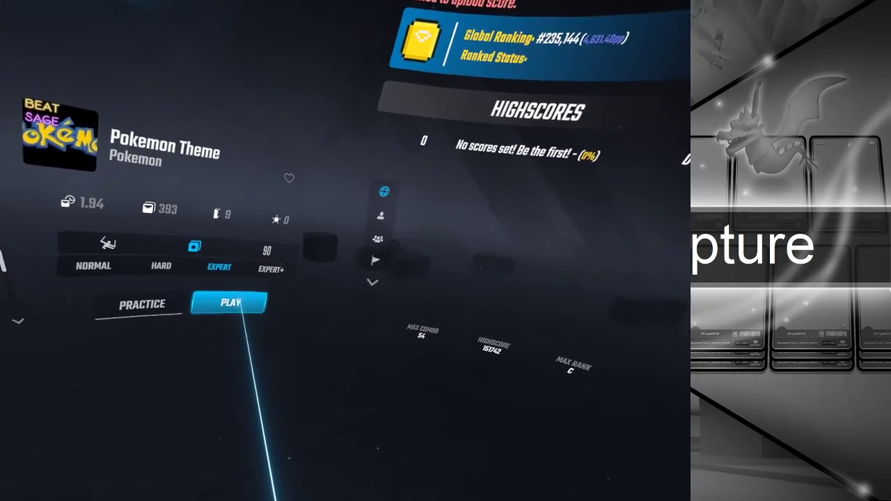
Start Pokemon Theme again from the song details with Expert selected
click(228, 303)
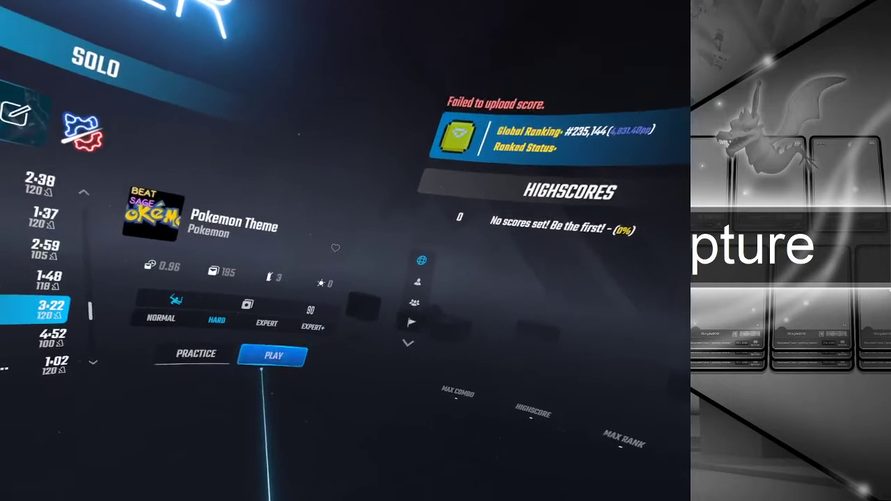
Begin a run of Pokemon Theme on Hard difficulty
click(273, 355)
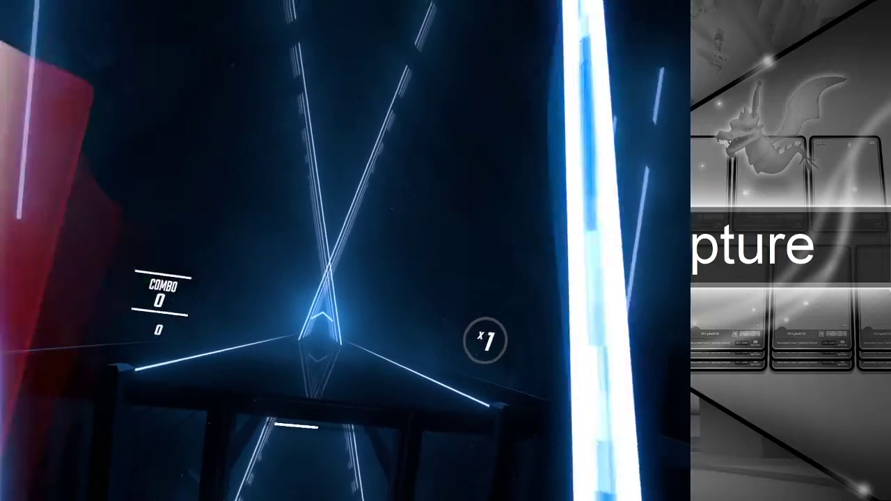